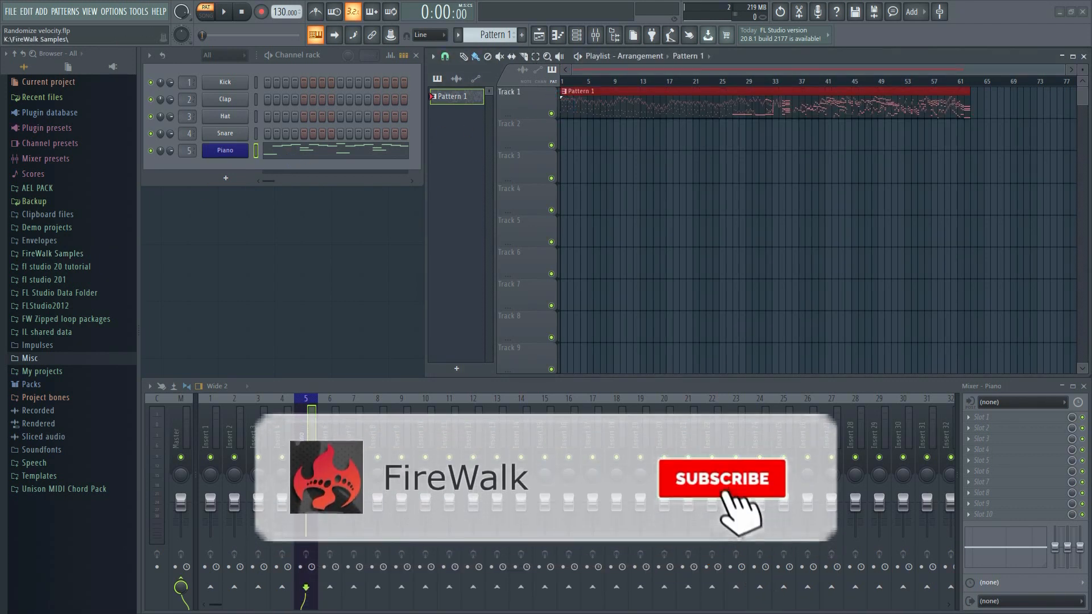
# Step: Open the Piano channel's melody notes in the piano roll from the Channel Rack
pyautogui.click(721, 479)
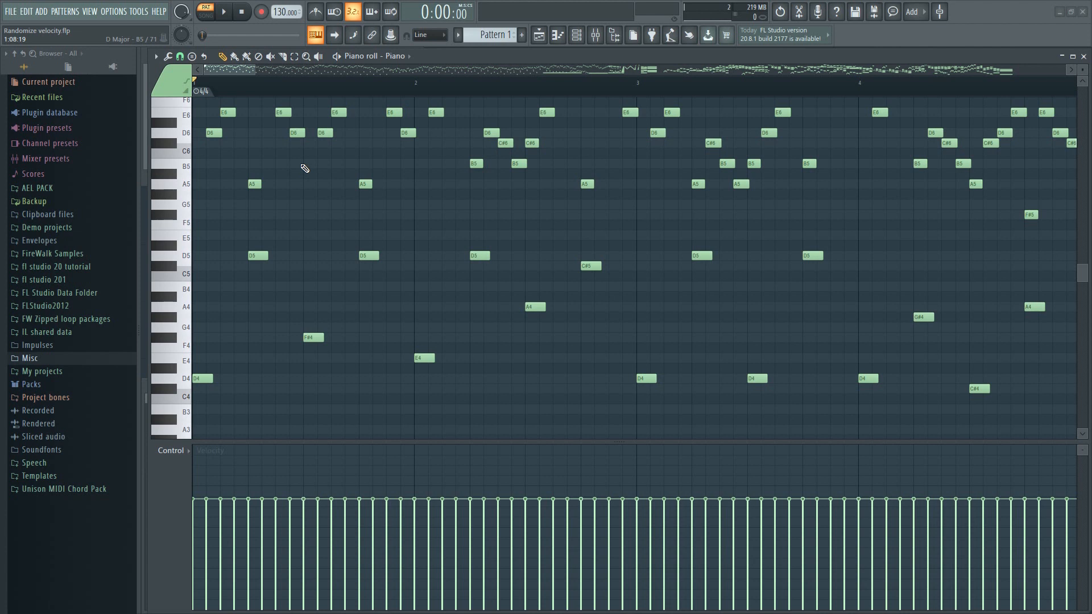
# Step: Bring up the piano roll randomizer (Alt+R) with Levels on so velocities vary
pyautogui.press('alt+r')
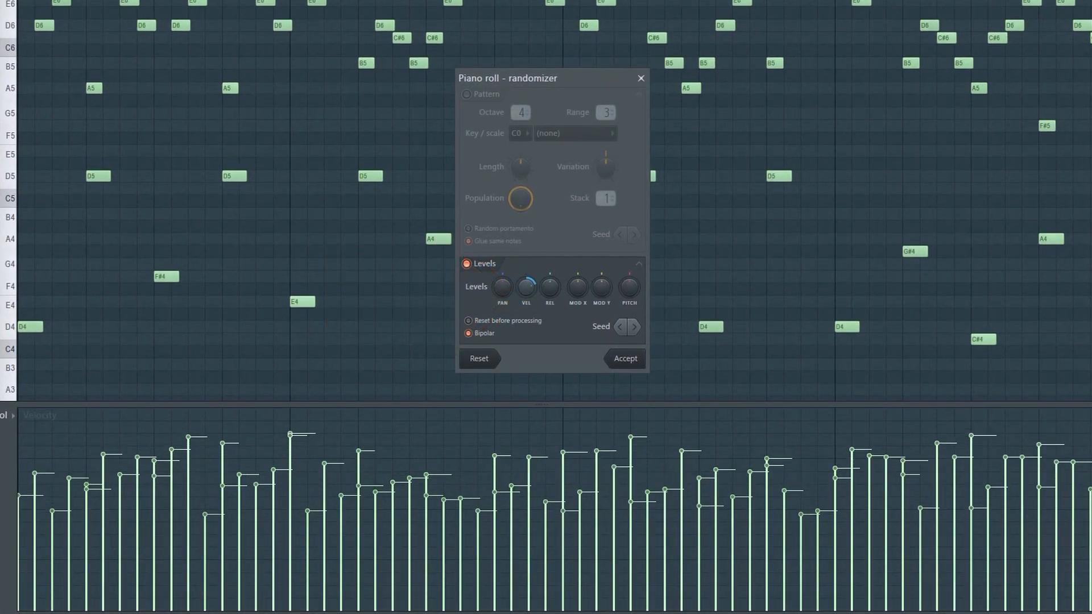
# Step: Tweak the VEL and PAN level knobs, then accept the randomized note velocities
pyautogui.click(526, 287)
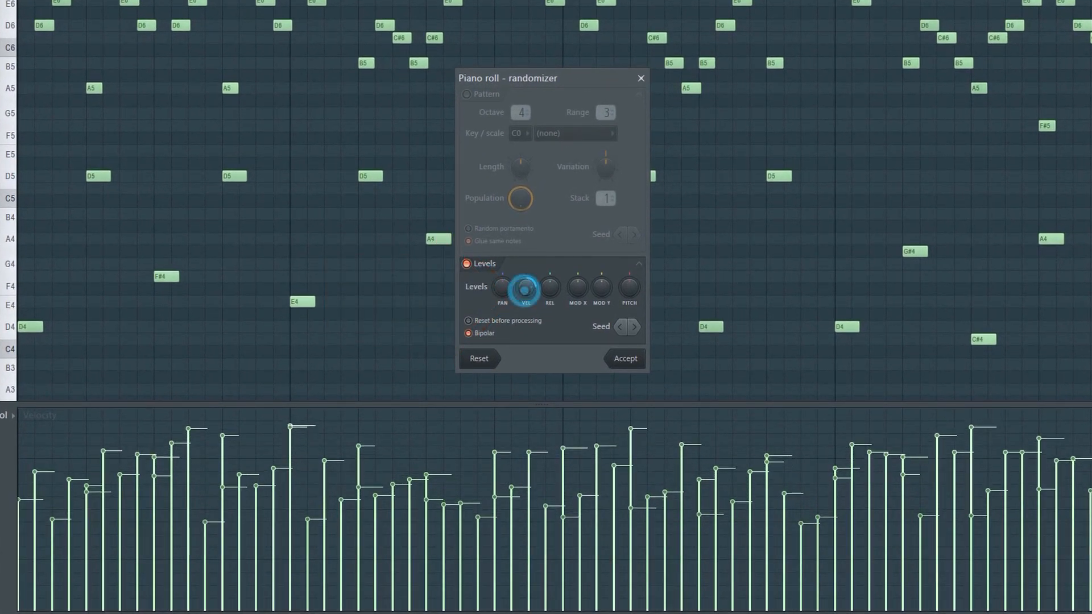
pyautogui.click(526, 287)
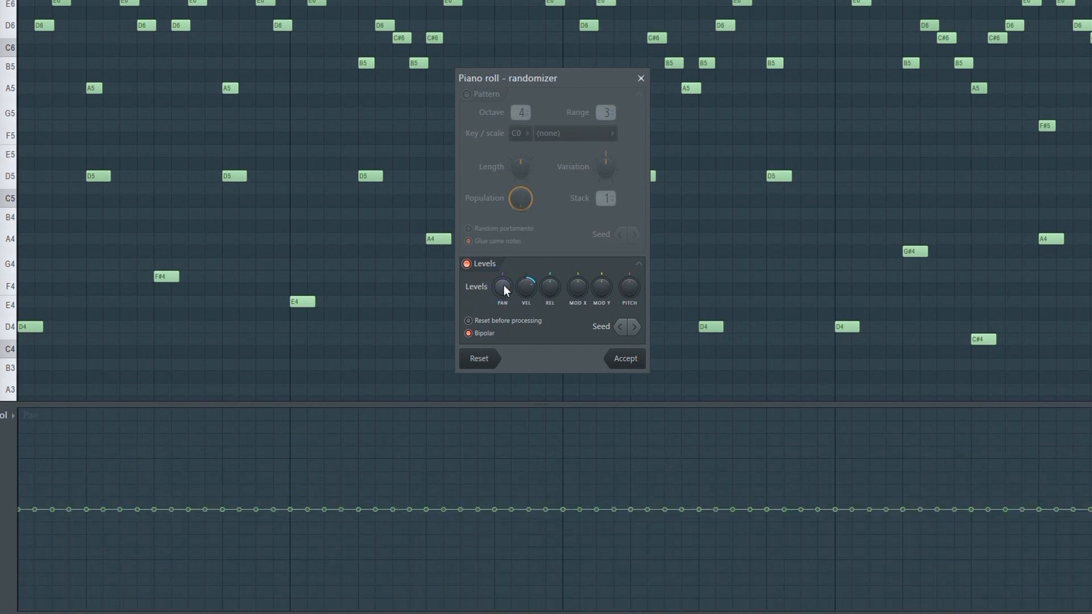
pyautogui.click(525, 286)
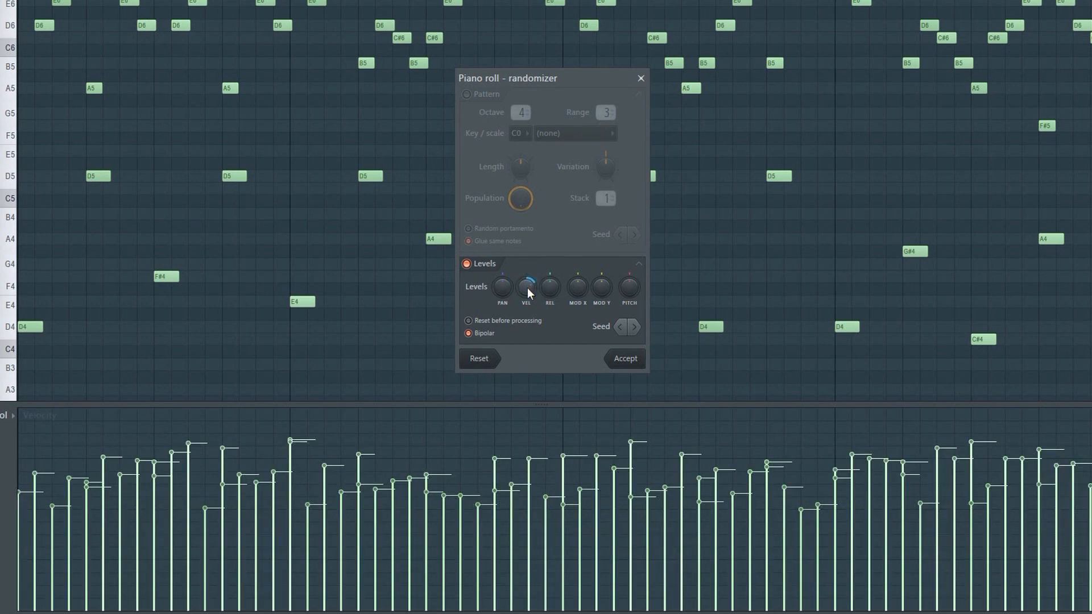
pyautogui.click(625, 359)
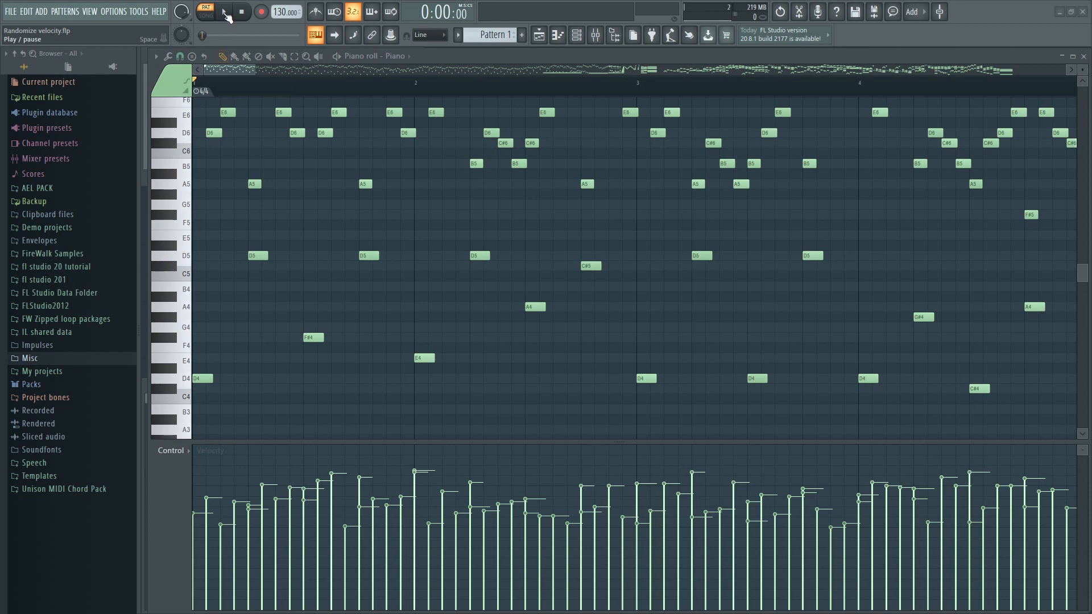
# Step: Play back the piano pattern with its humanized velocities
pyautogui.click(223, 12)
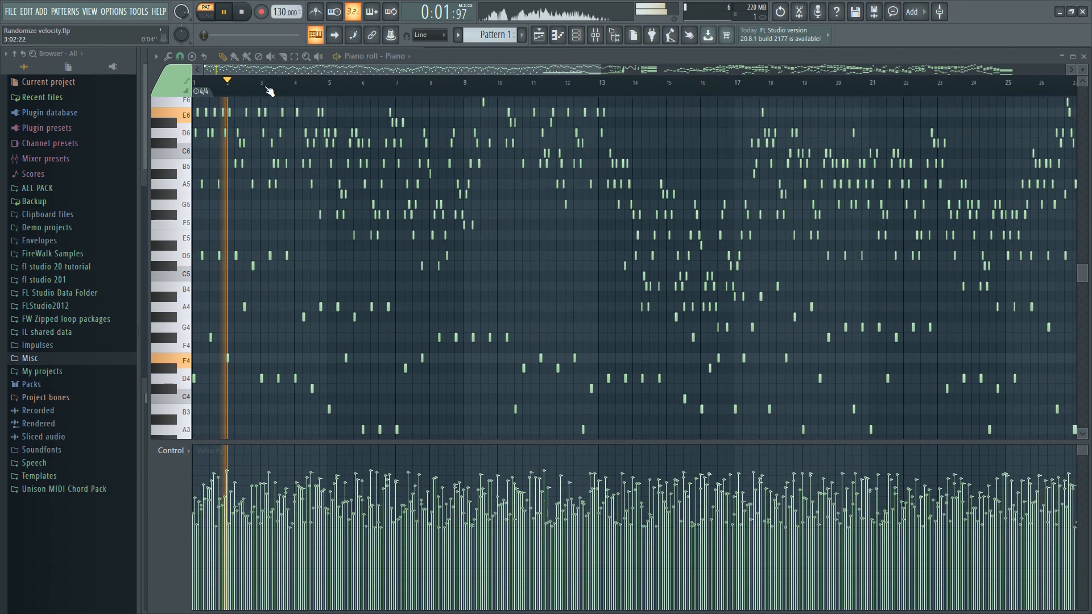